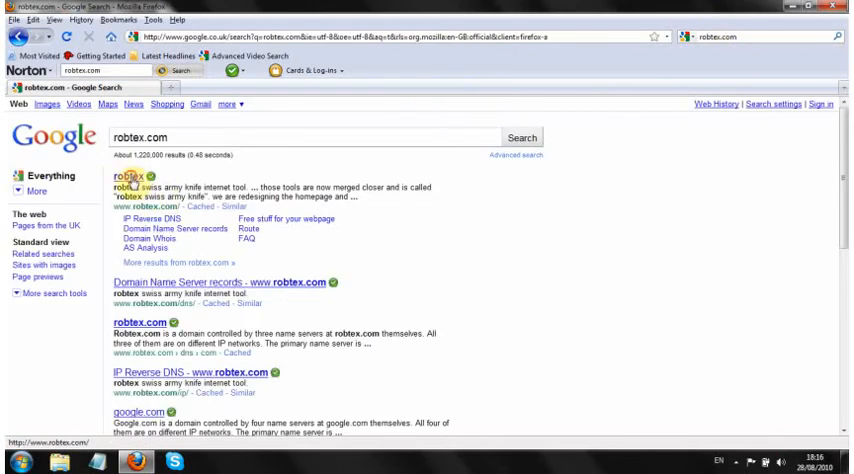
Open robtex.com from the Google search results.
{"action": "left_click", "coordinate": [122, 174]}
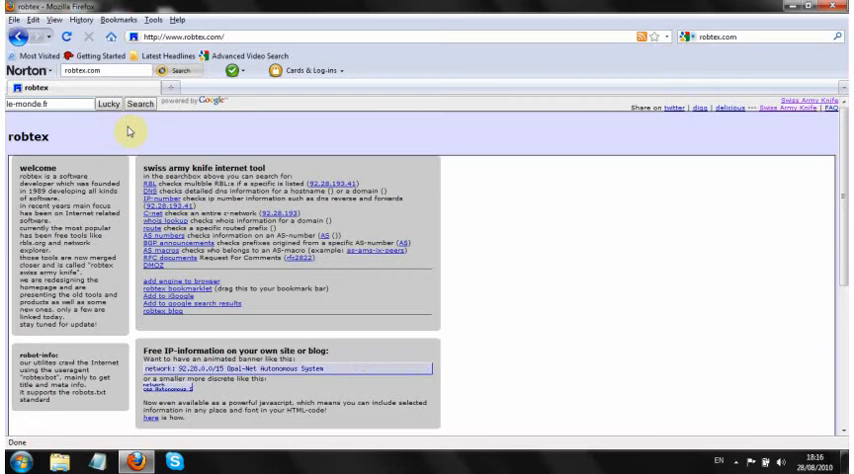
Search robtex for le-monde.fr and scroll its domain summary page.
{"action": "left_click", "coordinate": [140, 104]}
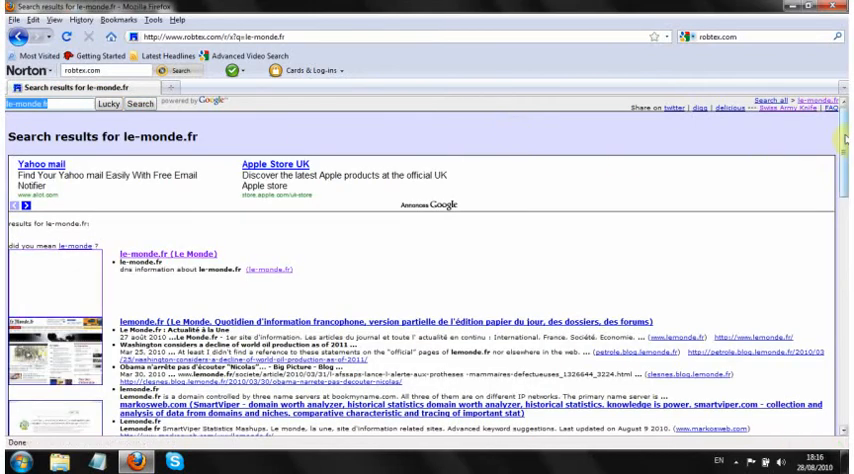
{"action": "scroll", "scroll_direction": "down", "scroll_amount": 3}
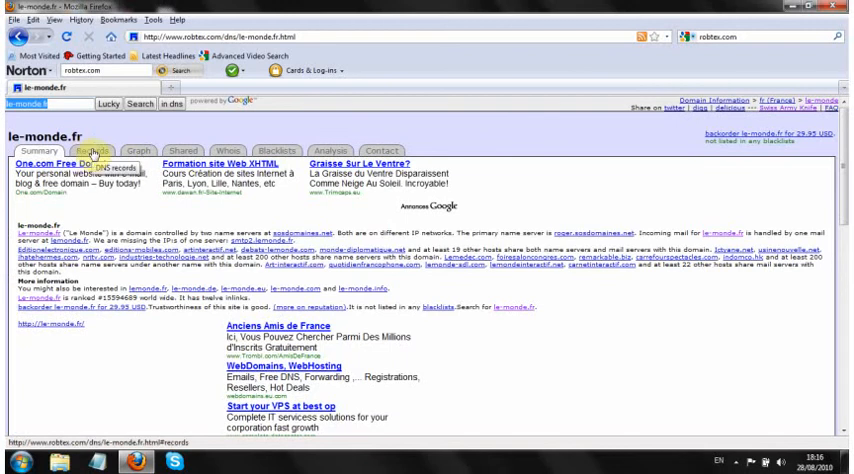
Show le-monde.fr's DNS records table and scroll to the IP 217.174.200.97.
{"action": "left_click", "coordinate": [94, 151]}
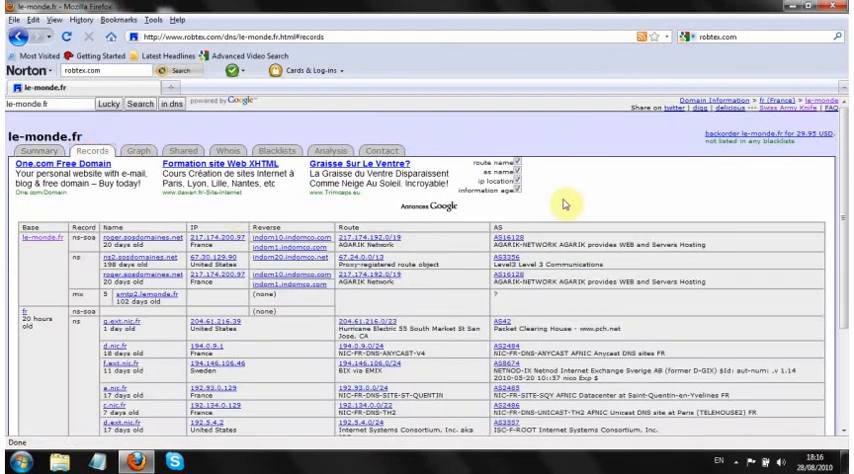
{"action": "scroll", "scroll_direction": "down", "scroll_amount": 3}
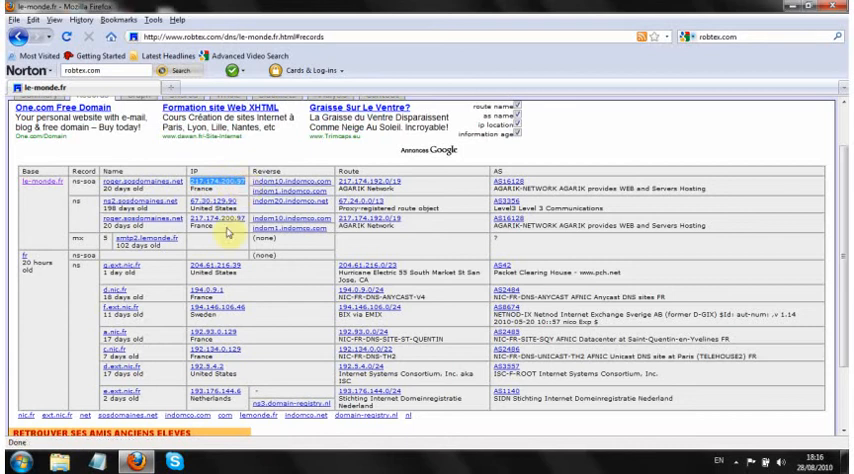
{"action": "mouse_move", "coordinate": [600, 85]}
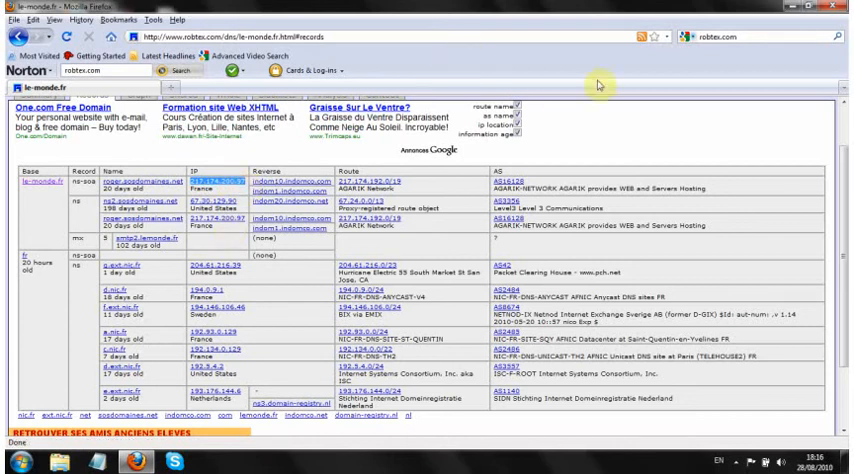
{"action": "mouse_move", "coordinate": [598, 85]}
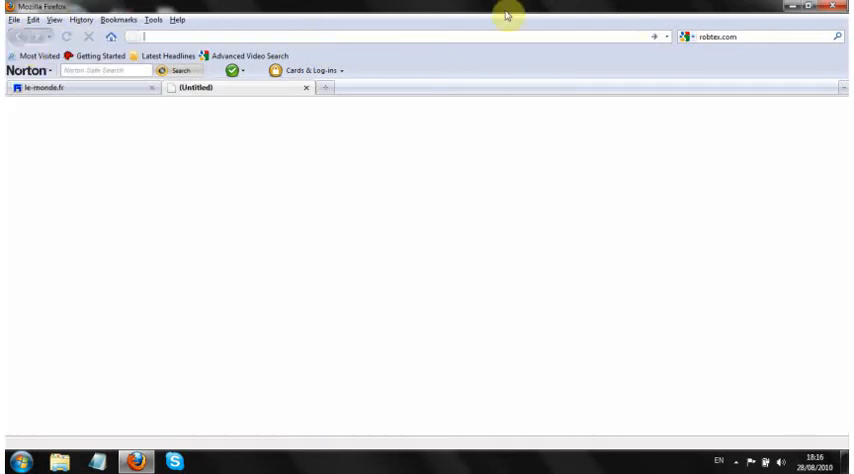
Go to yougetsignal.com in the new tab.
{"action": "type", "text": "yougetsignal.com/"}
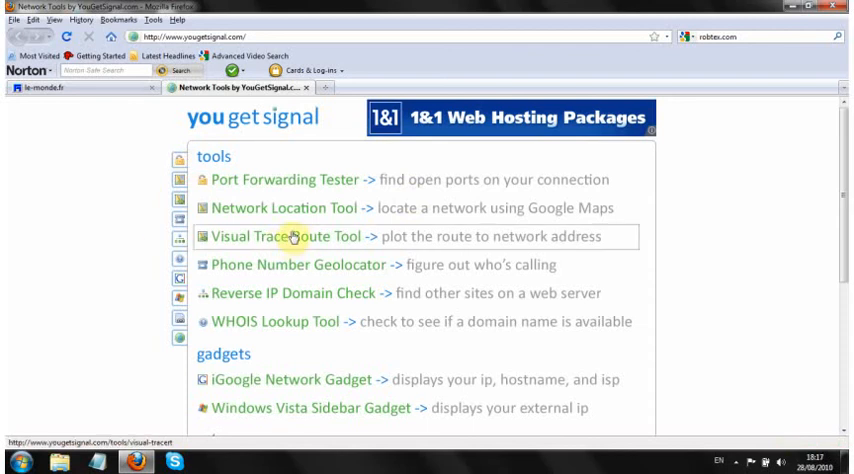
Open YouGetSignal's Visual Trace Route Tool page with its world map.
{"action": "left_click", "coordinate": [290, 237]}
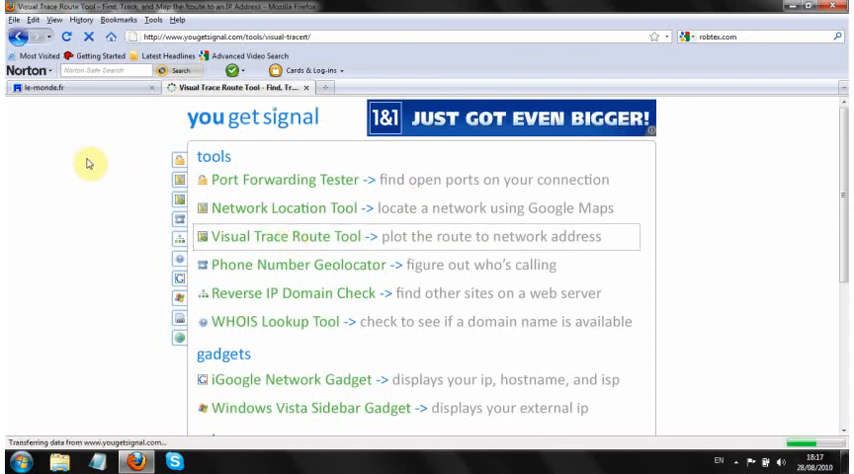
{"action": "left_click", "coordinate": [279, 237]}
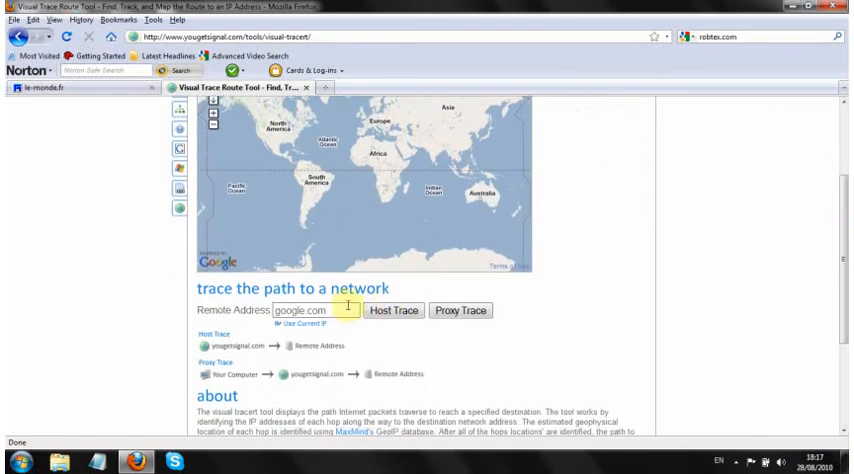
Enter remote address 217.174.200.97 and start a Host Trace.
{"action": "double_click", "coordinate": [300, 310]}
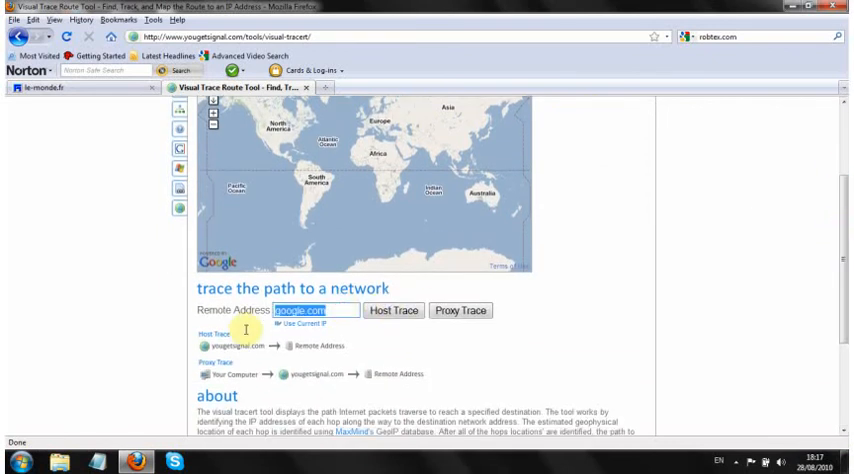
{"action": "type", "text": "217.174.200.97"}
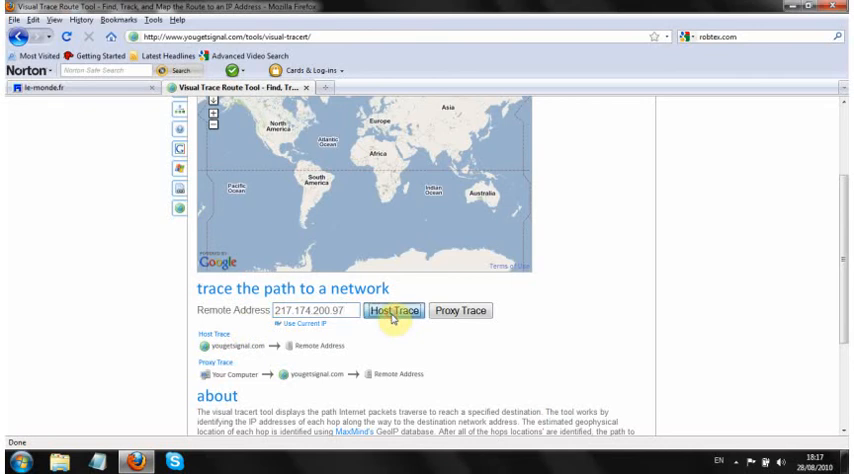
{"action": "left_click", "coordinate": [391, 310]}
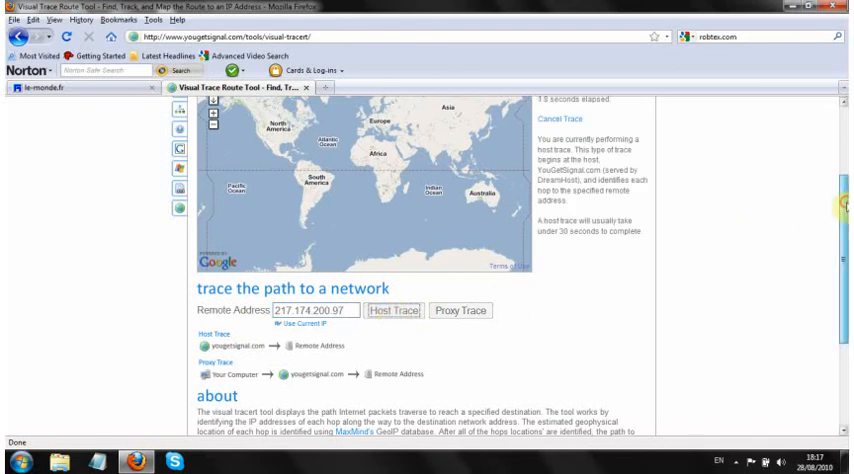